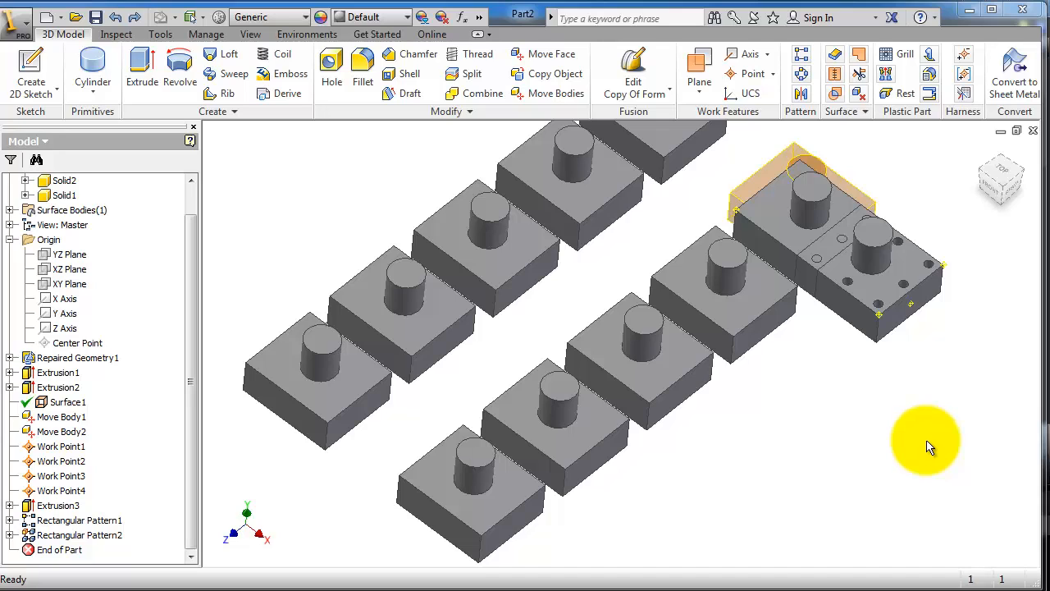
mouse_move(856, 401)
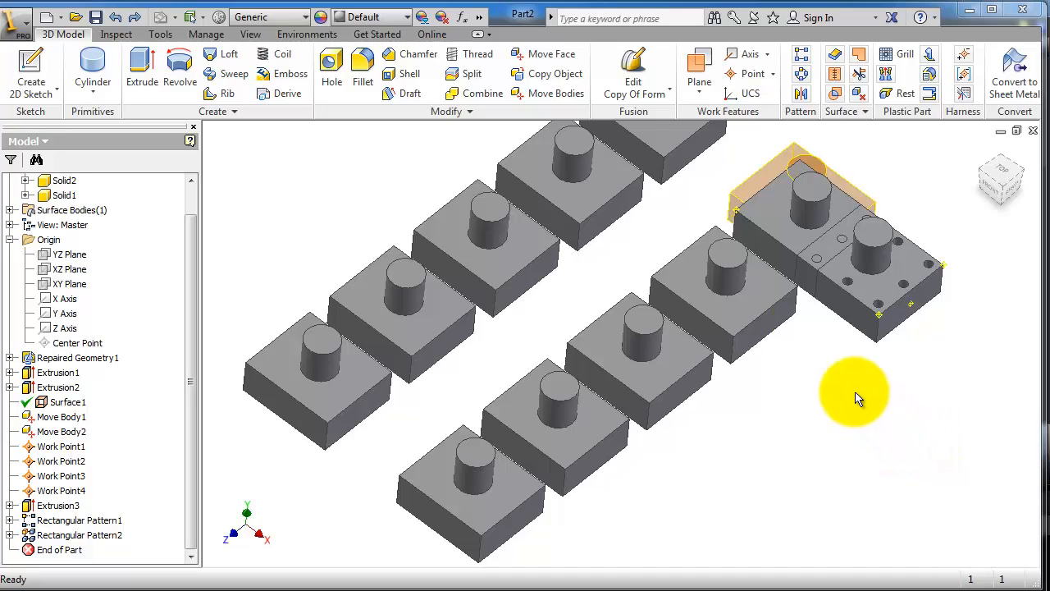
mouse_move(698, 194)
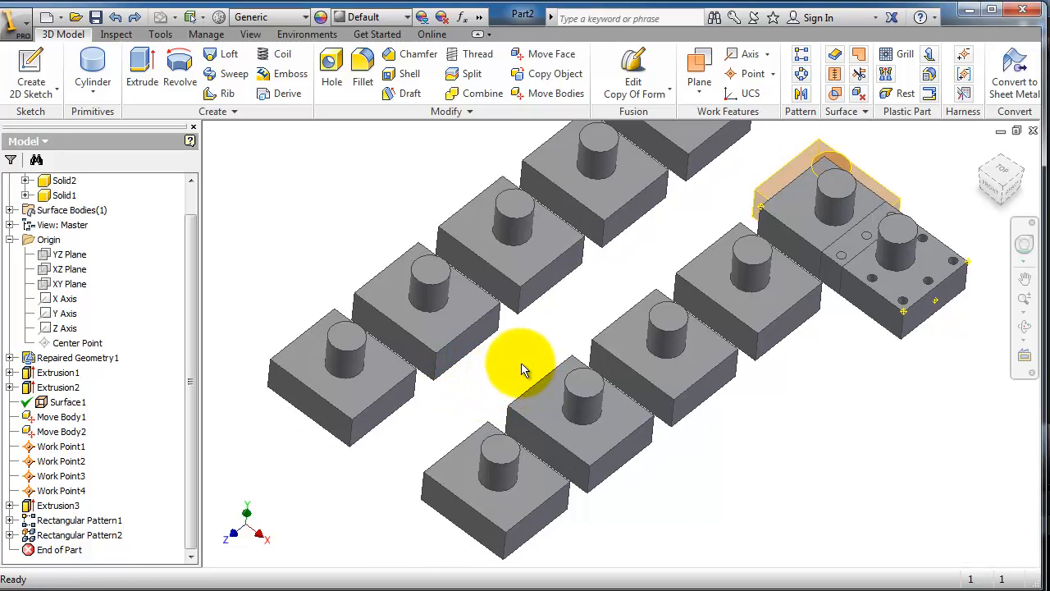
Zoom in so one block with its cylinder boss fills the view from above
drag(526, 369, 501, 352)
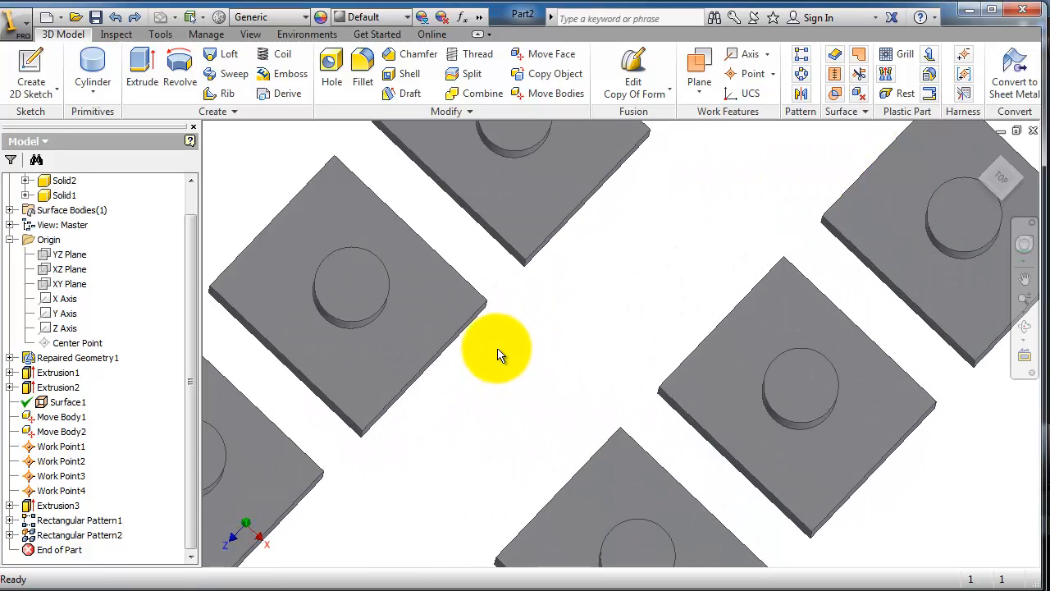
Start a sketch on the boss top face and draw a small circle near its outer edge
click(353, 287)
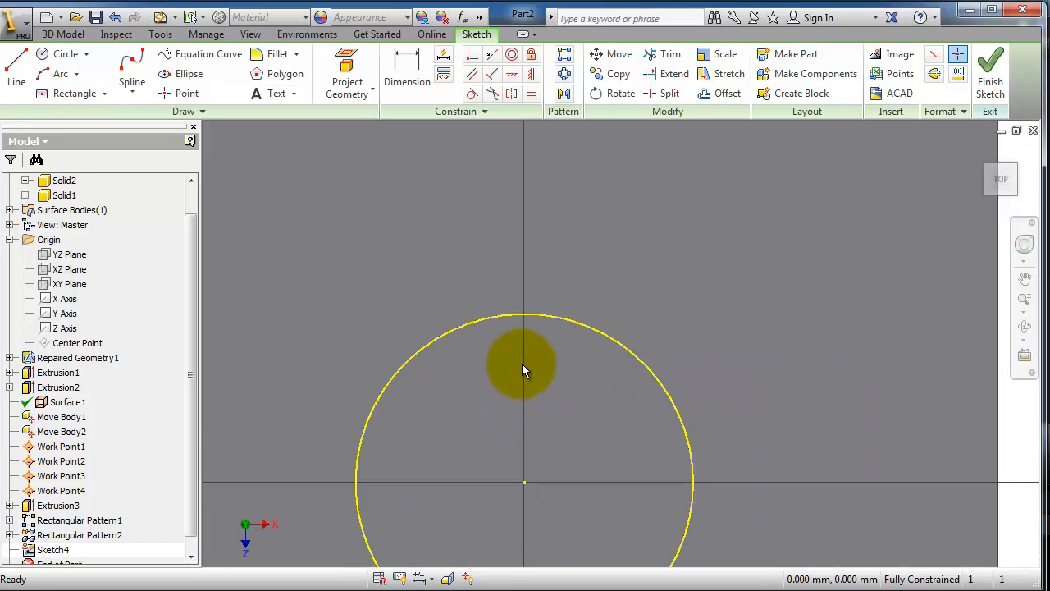
mouse_move(508, 114)
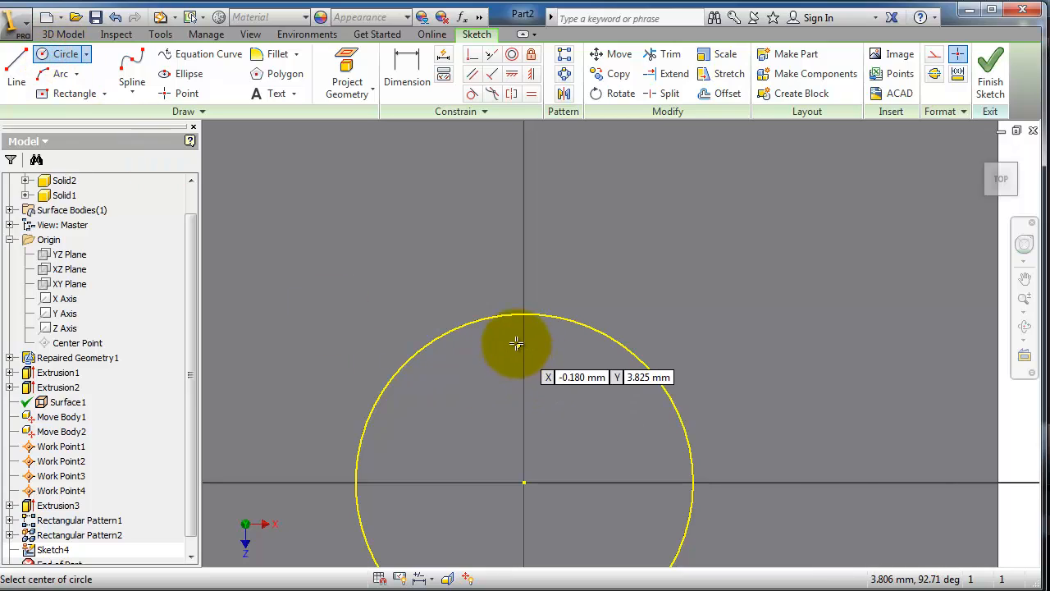
click(525, 343)
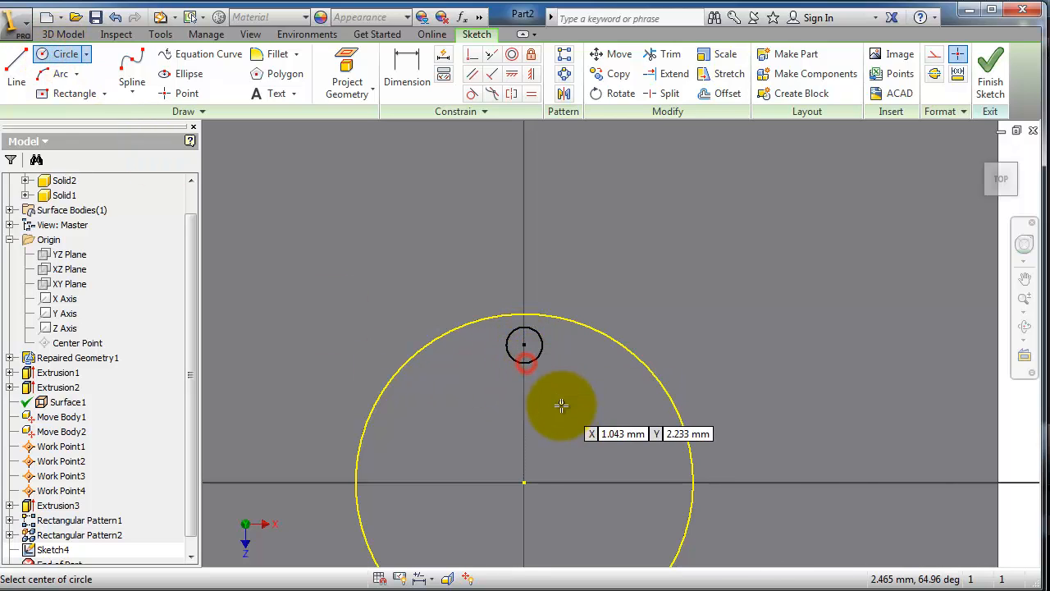
click(63, 33)
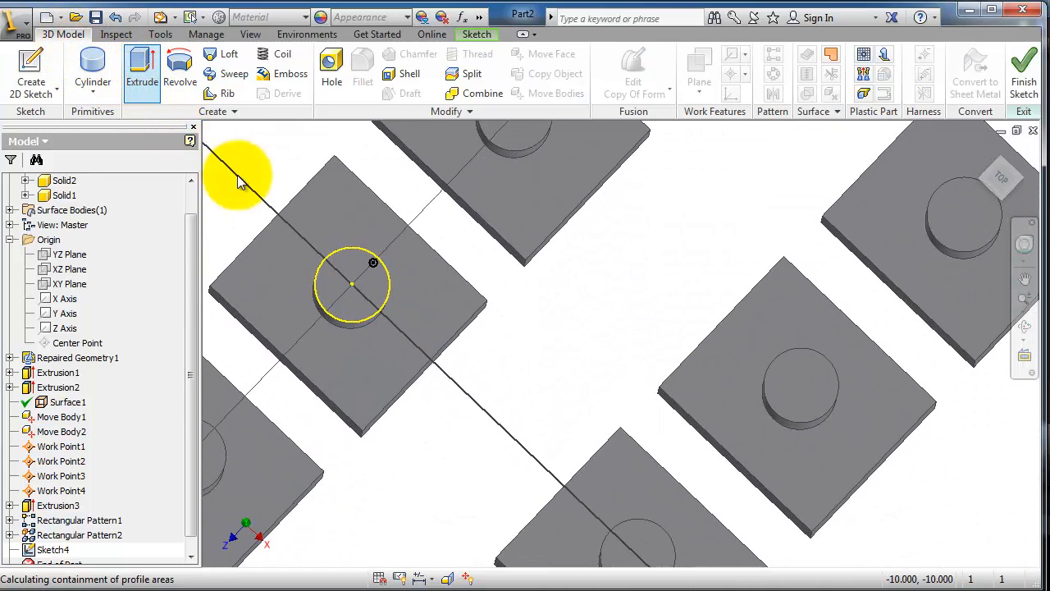
Extrude the small circle as a cut to the next face, leaving a hole in the boss
click(141, 69)
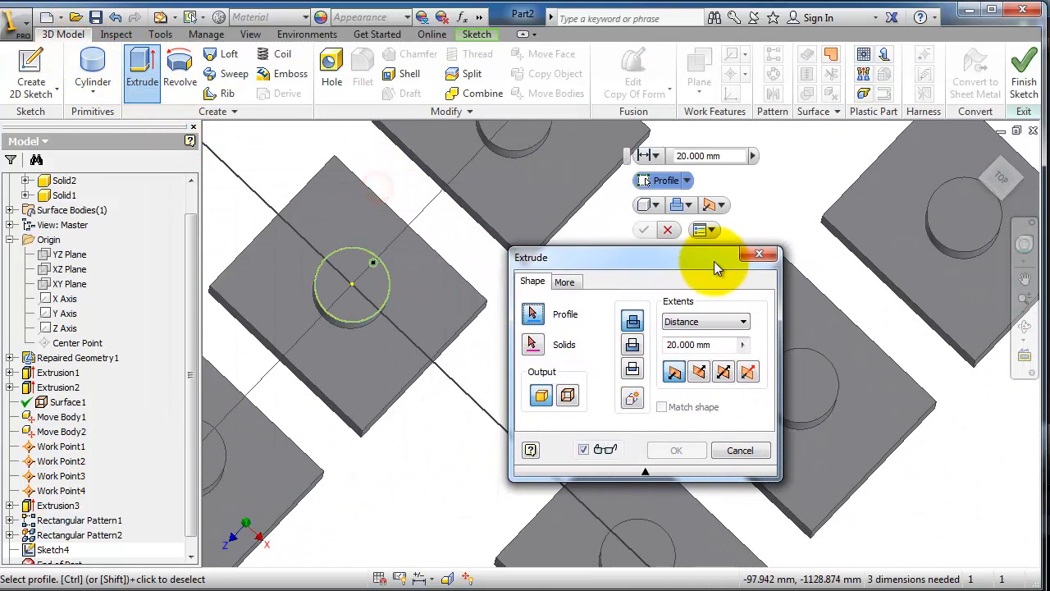
click(353, 282)
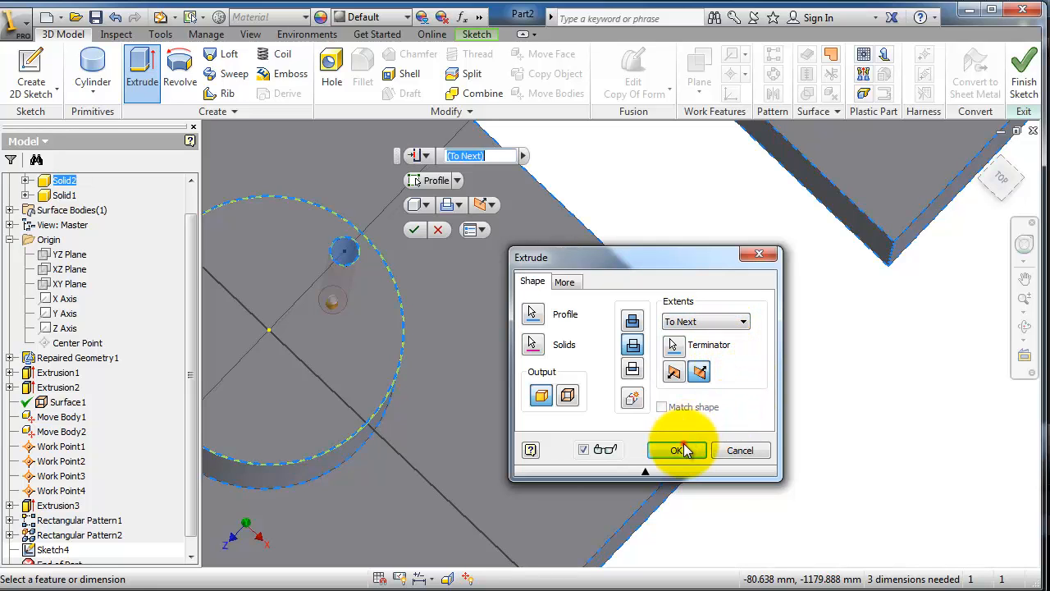
click(676, 450)
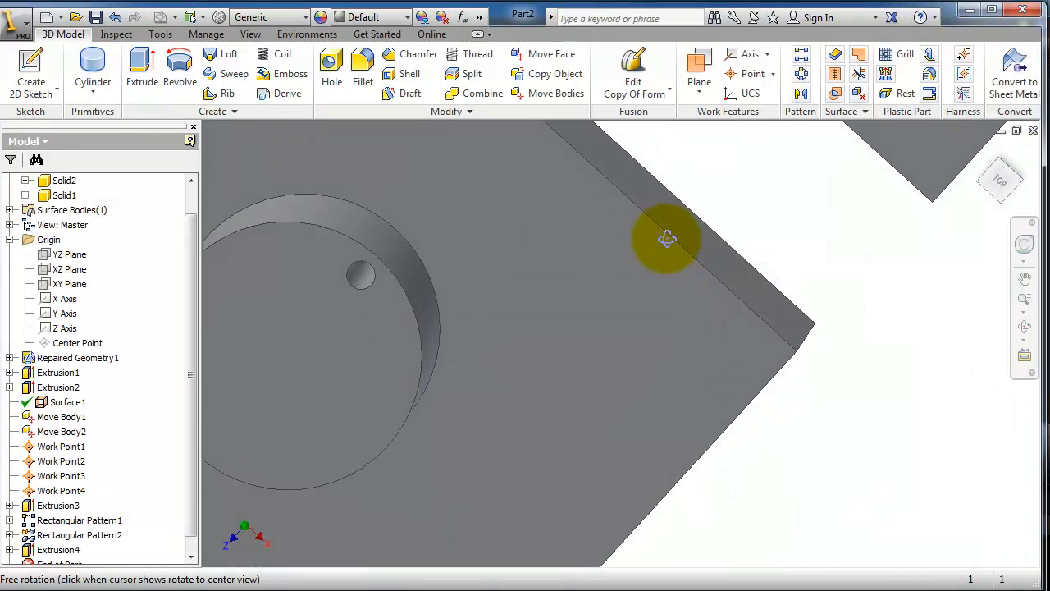
drag(666, 238, 683, 226)
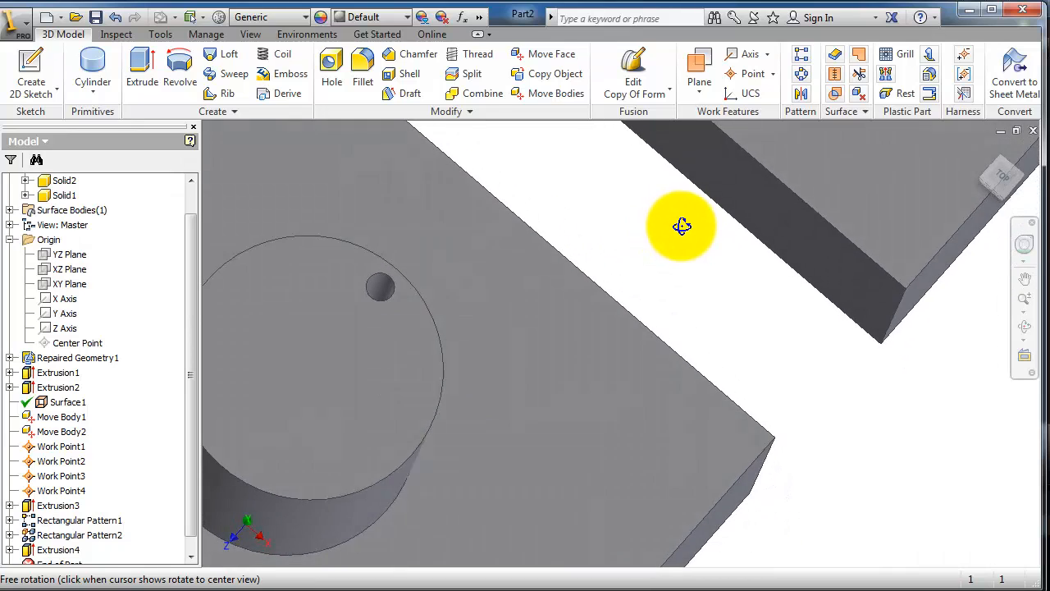
drag(681, 227, 706, 107)
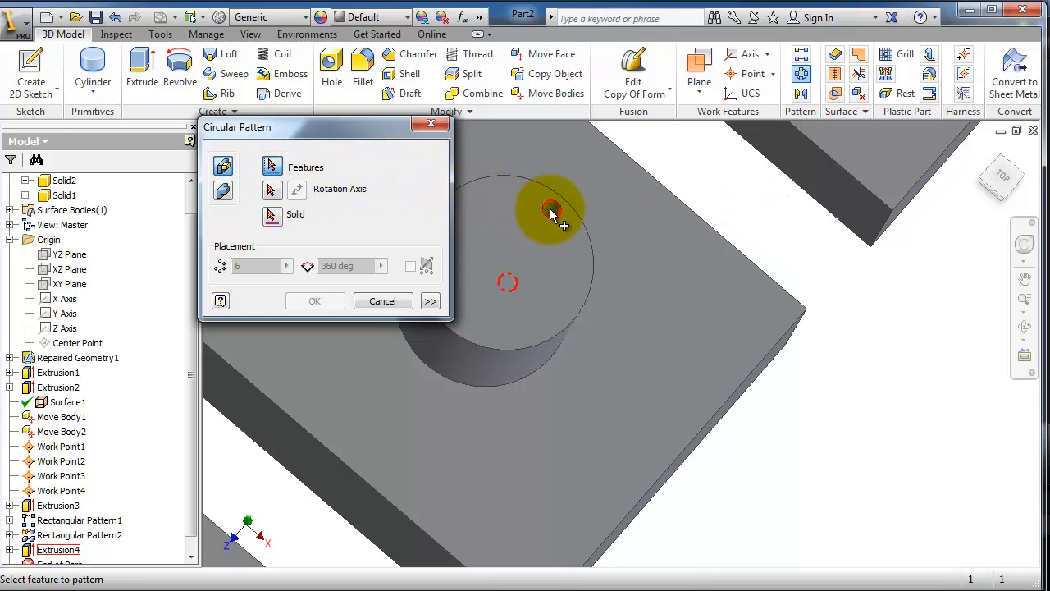
Select the small hole to pattern and the boss's round face as rotation axis
click(551, 212)
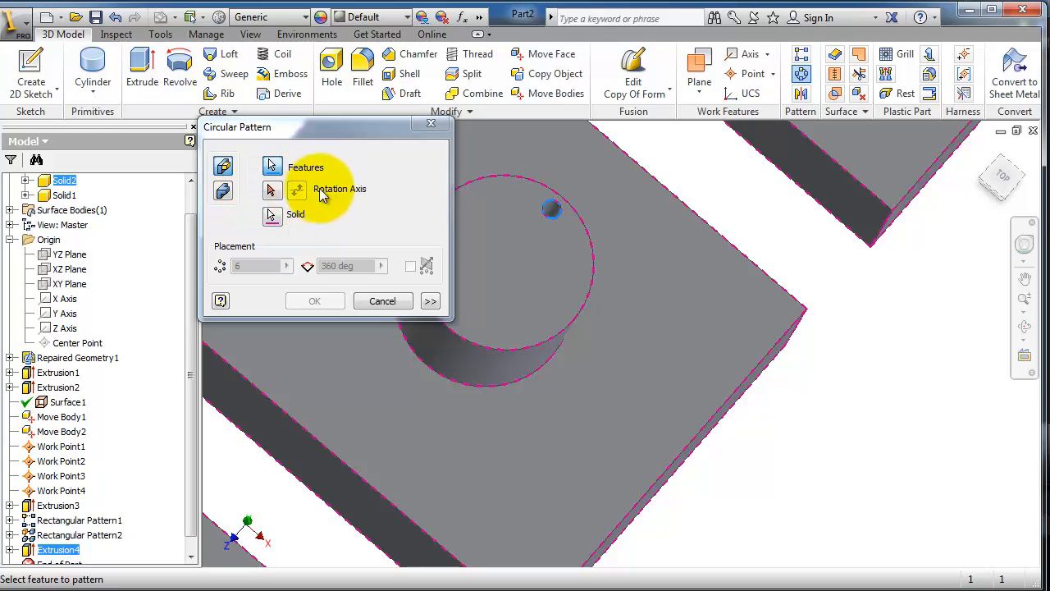
click(273, 190)
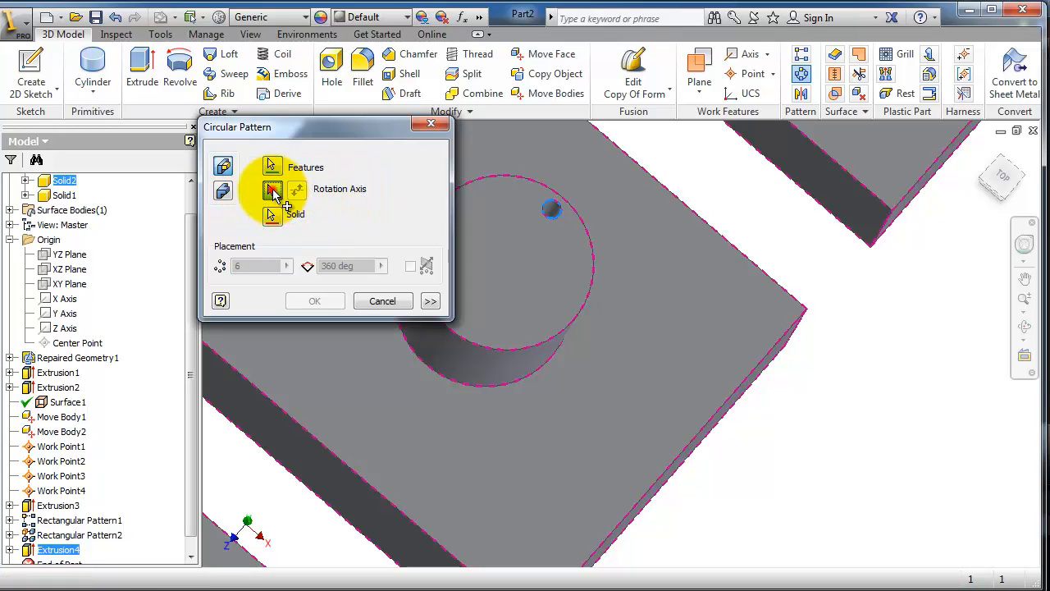
click(272, 189)
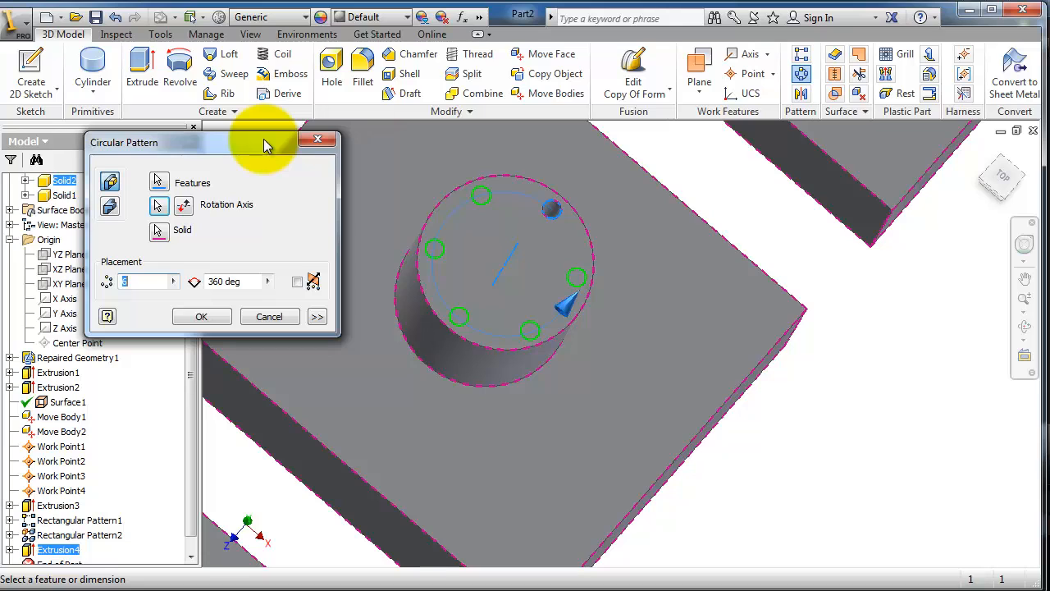
mouse_move(541, 246)
text(4)
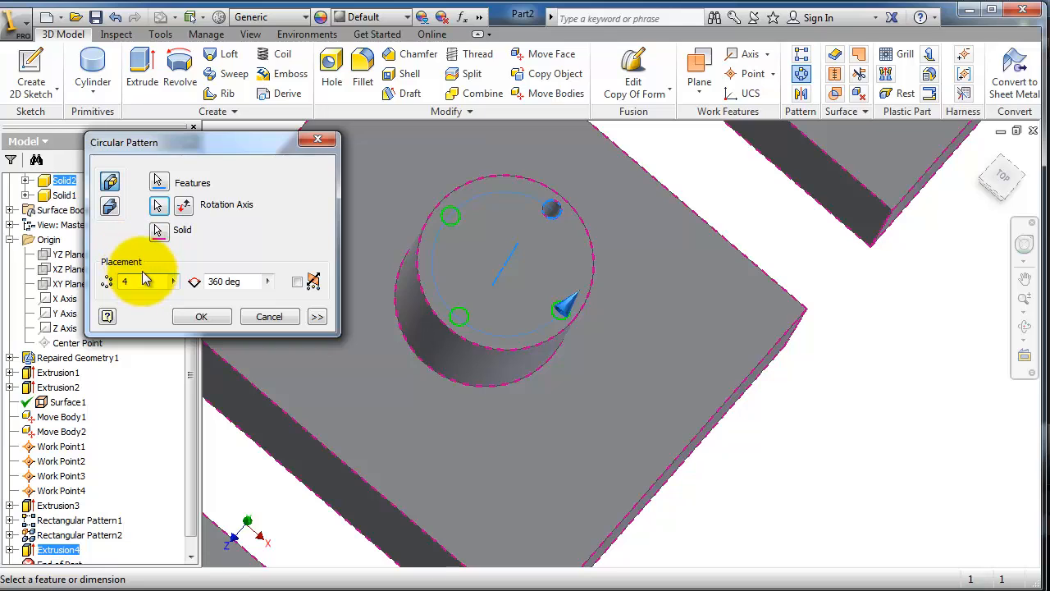
Set the pattern to 8 occurrences over 270 degrees and confirm it
click(172, 281)
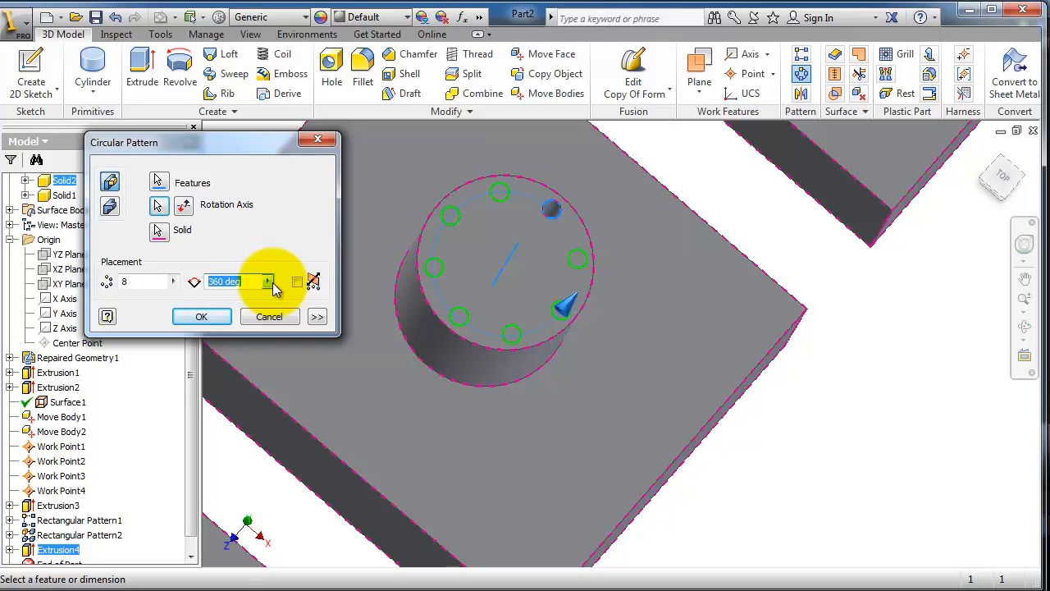
text(18)
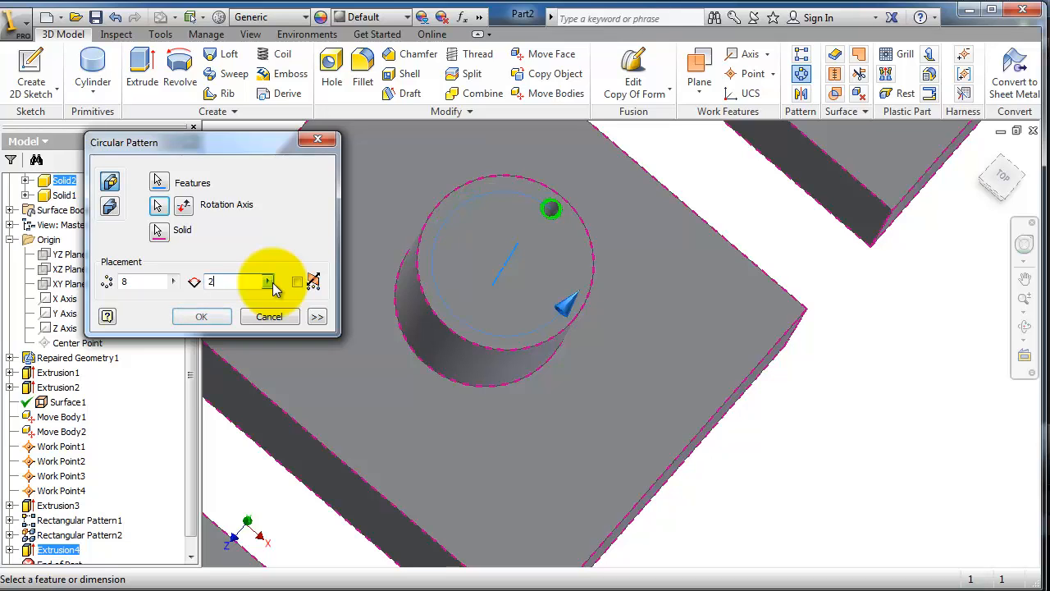
text(70)
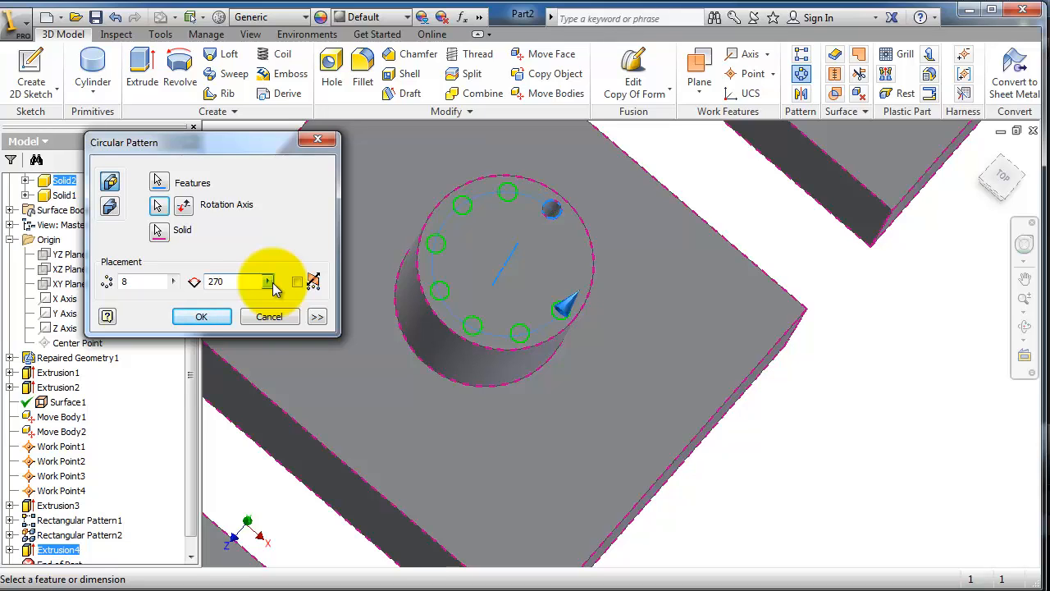
mouse_move(202, 317)
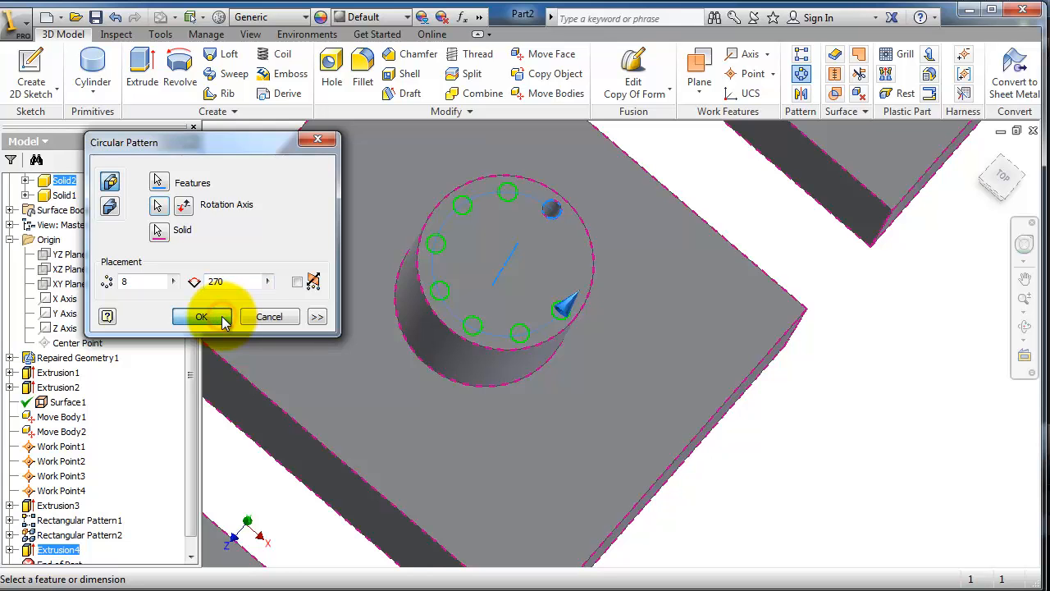
click(202, 317)
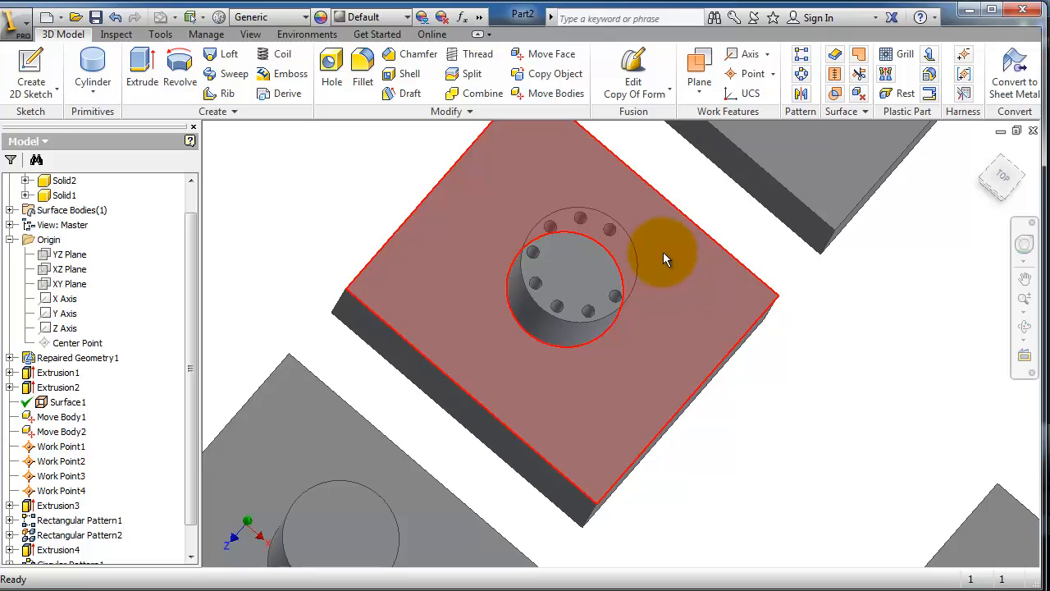
Move to the single-holed boss and start a work axis through its cylinder
scroll(up, 3)
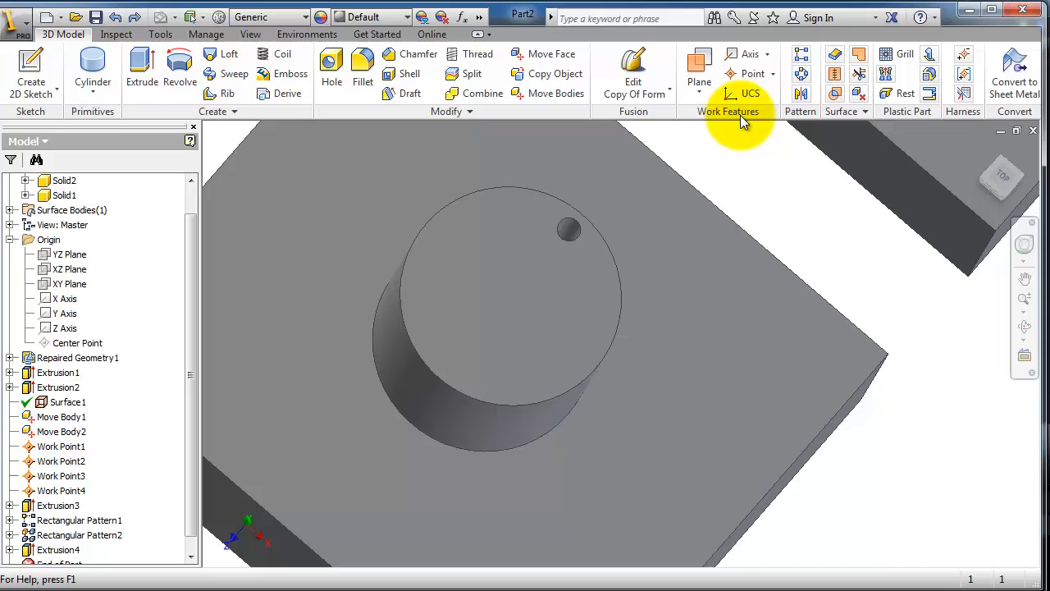
mouse_move(545, 52)
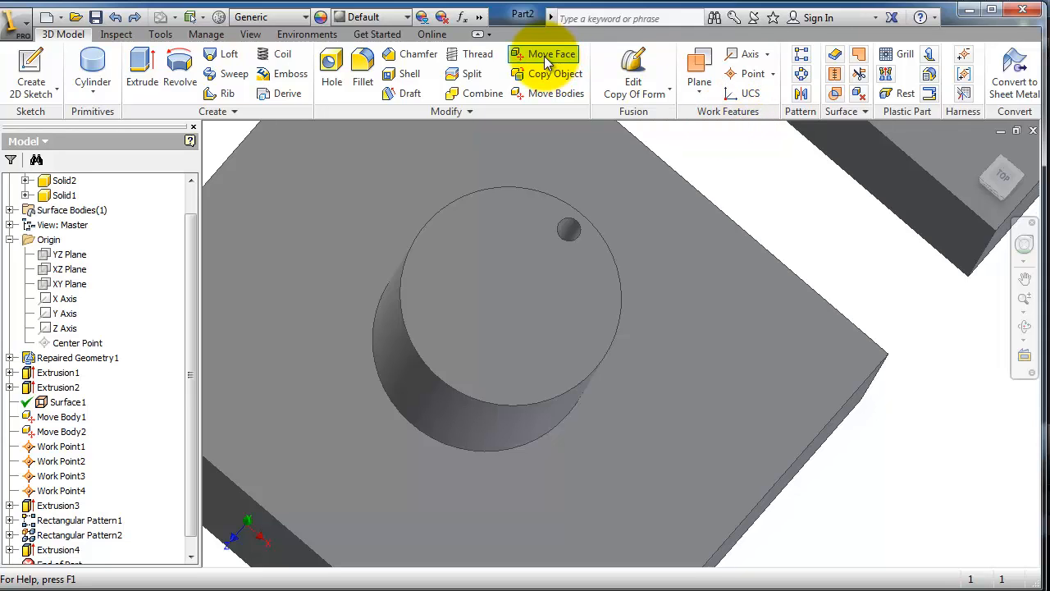
mouse_move(747, 54)
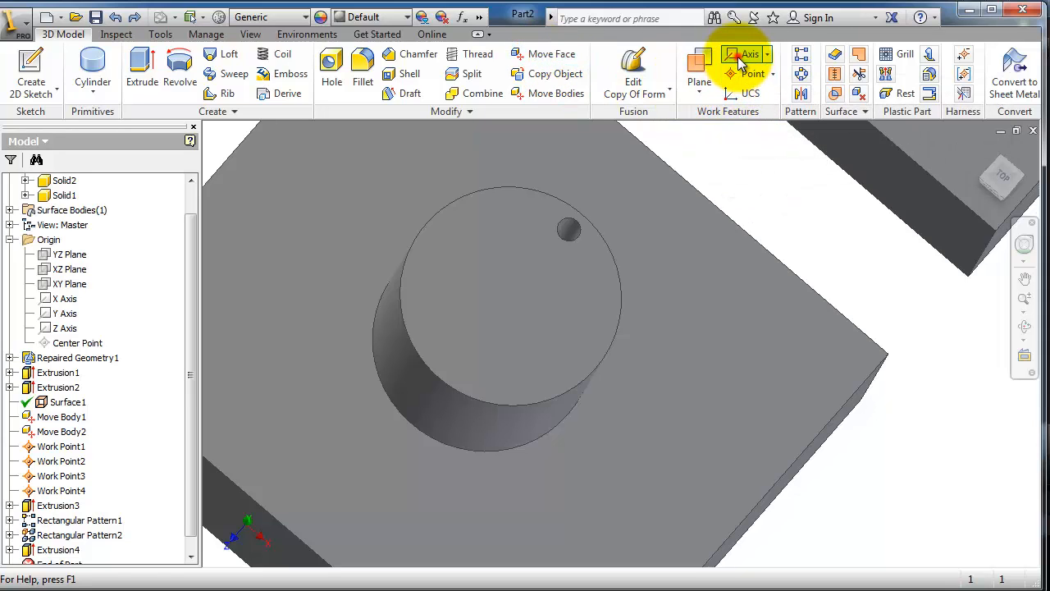
click(748, 53)
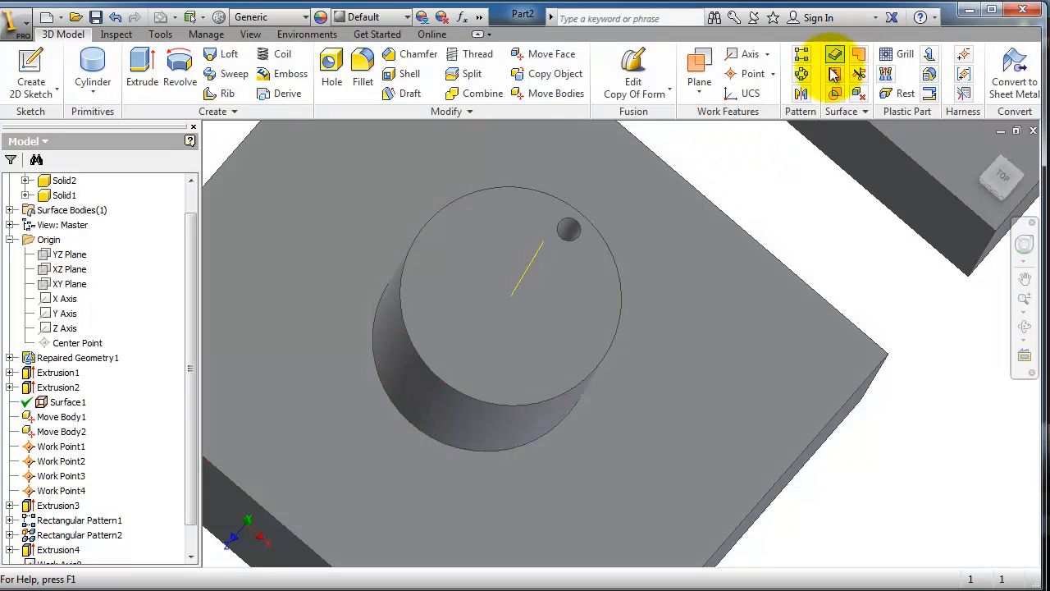
mouse_move(801, 75)
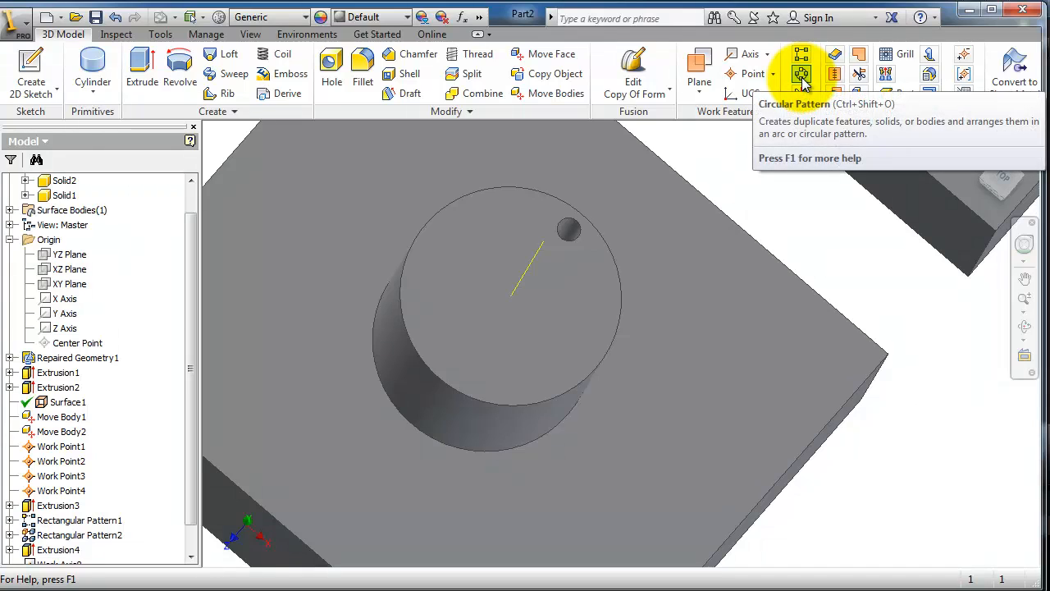
Pattern the single hole circularly about the work axis, previewing 6 copies over 360 degrees
click(801, 74)
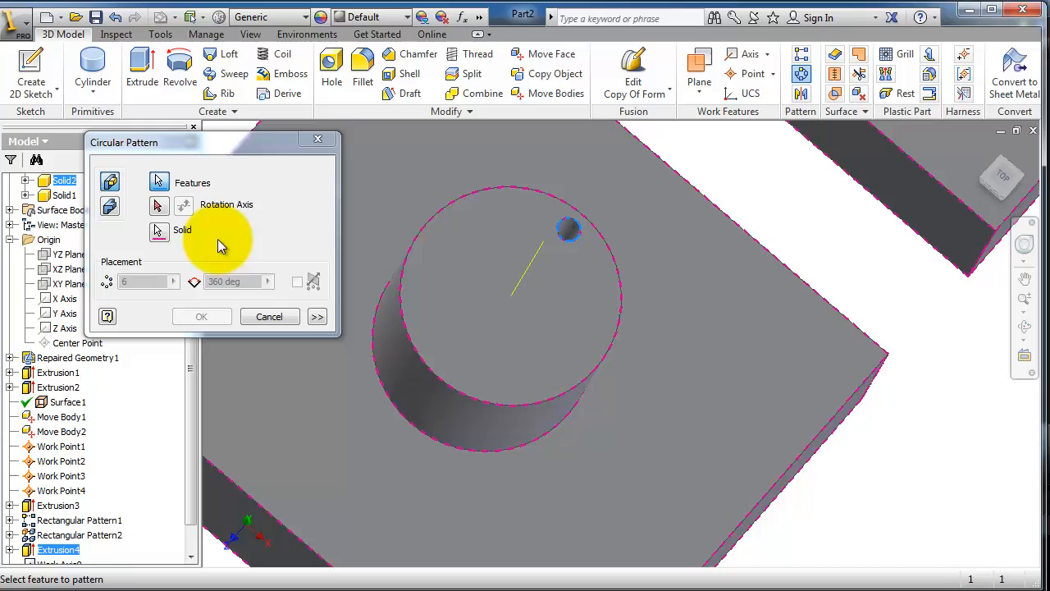
click(157, 205)
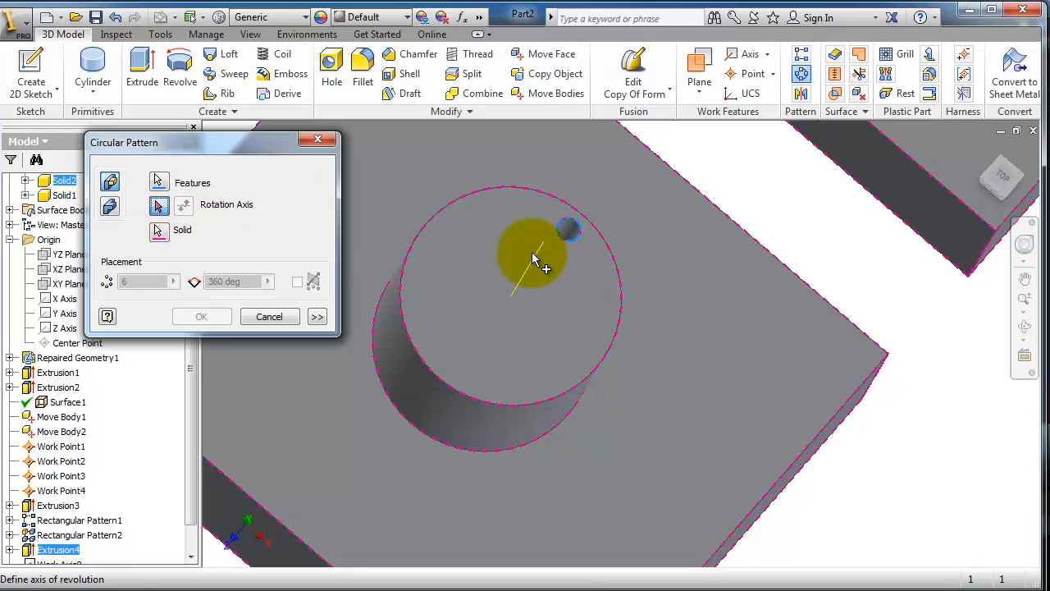
click(535, 249)
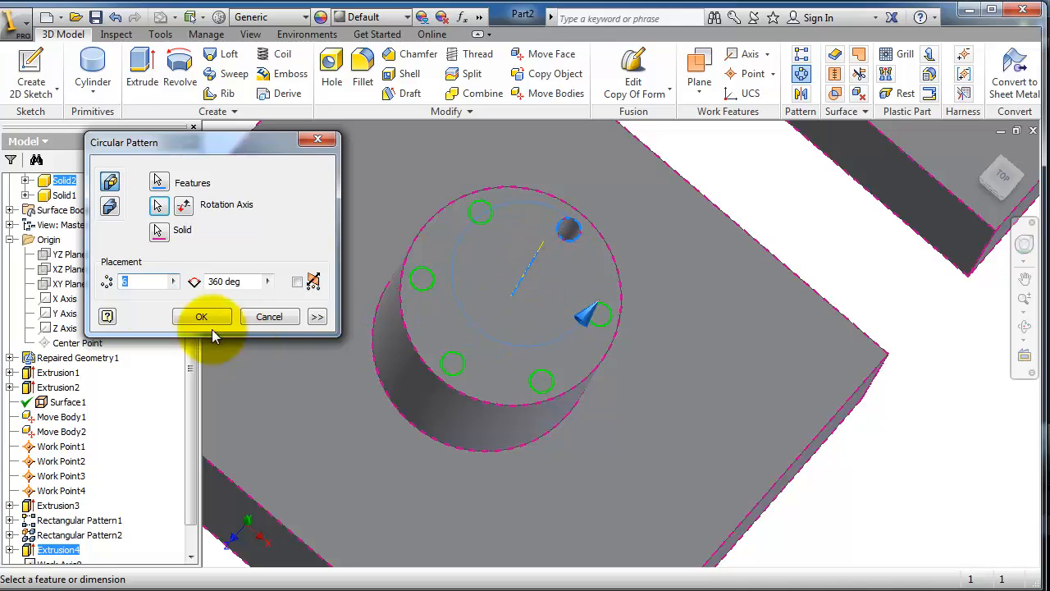
mouse_move(148, 282)
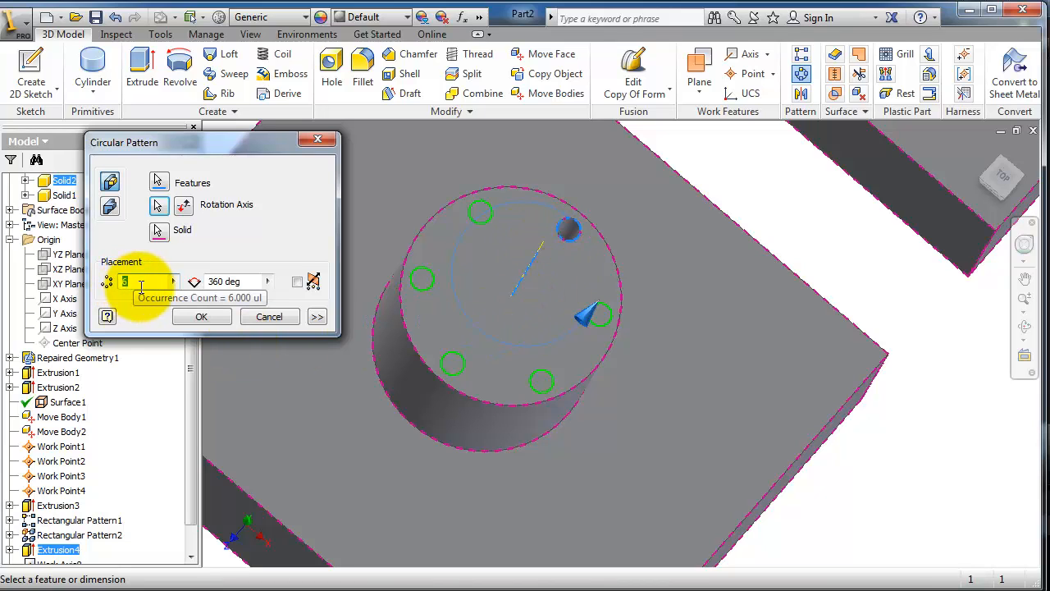
mouse_move(238, 282)
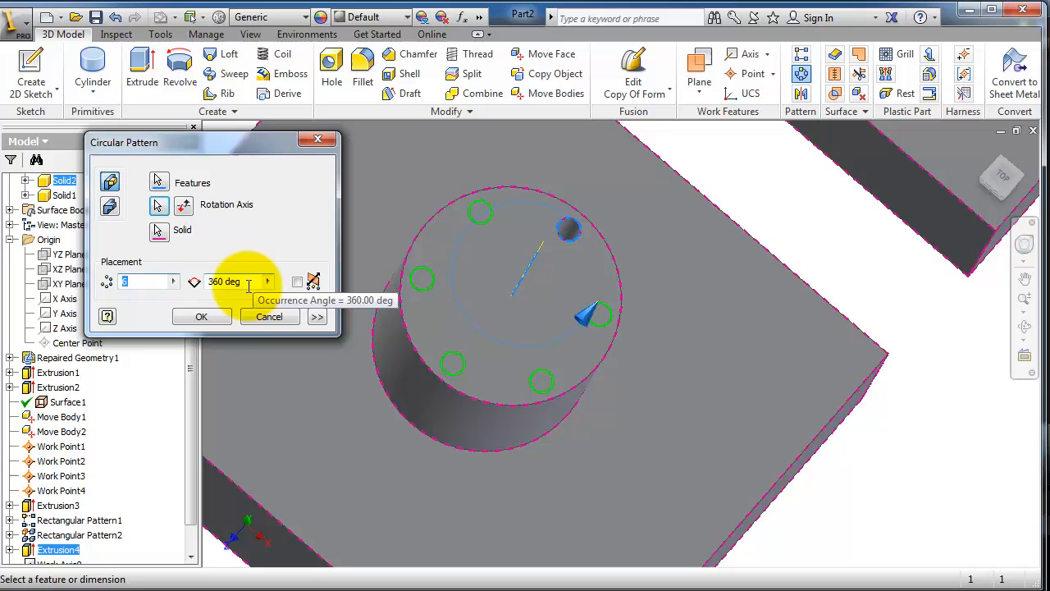
mouse_move(221, 295)
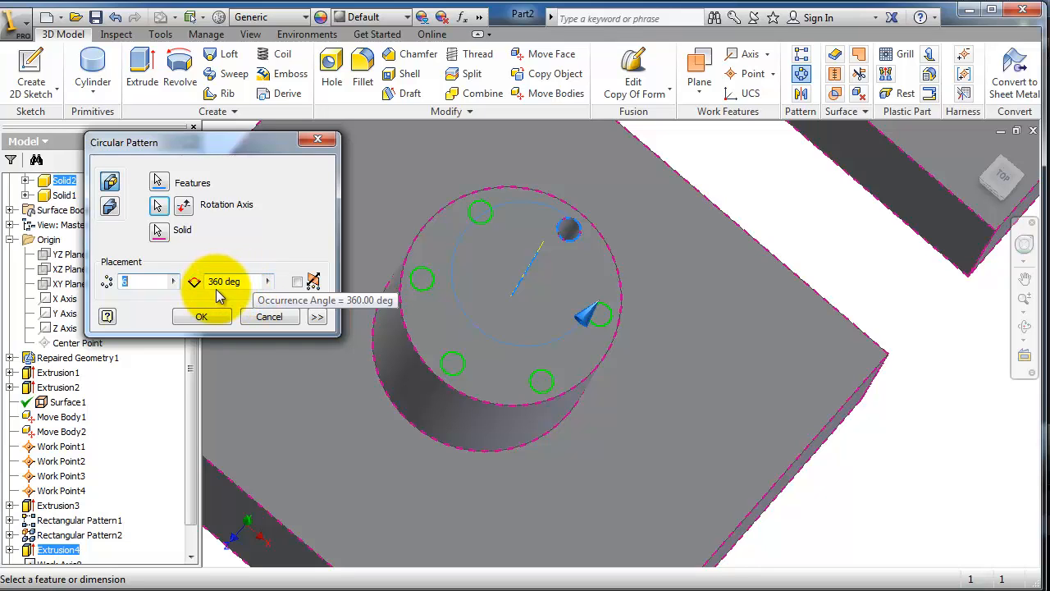
mouse_move(753, 128)
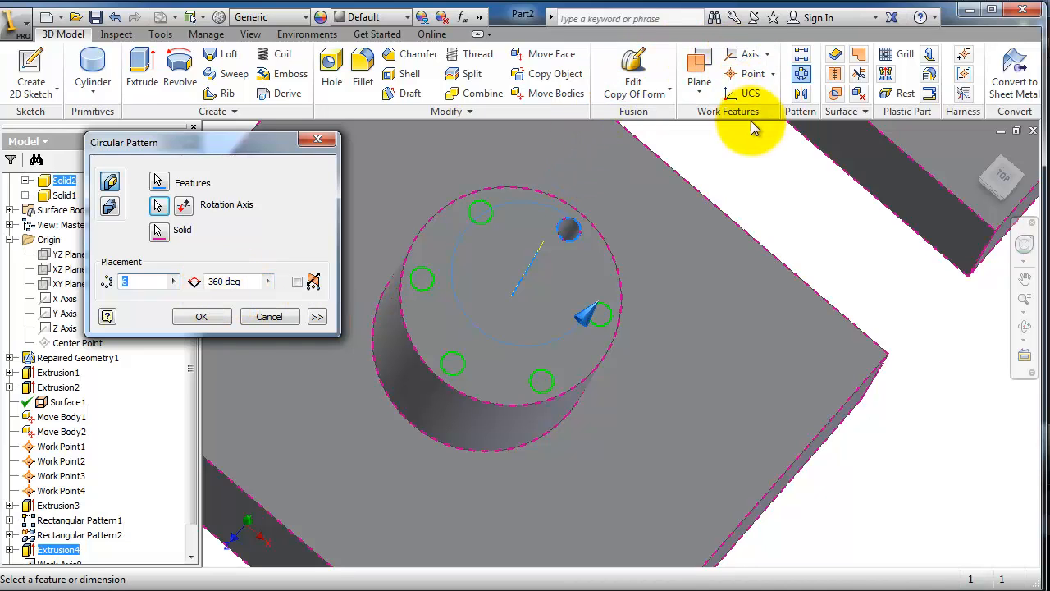
mouse_move(747, 52)
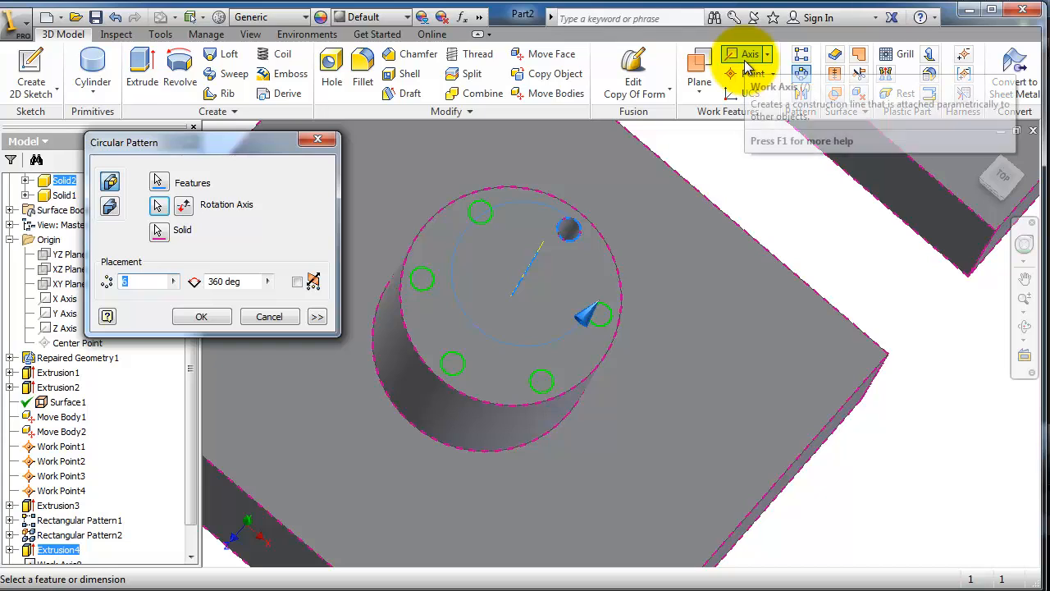